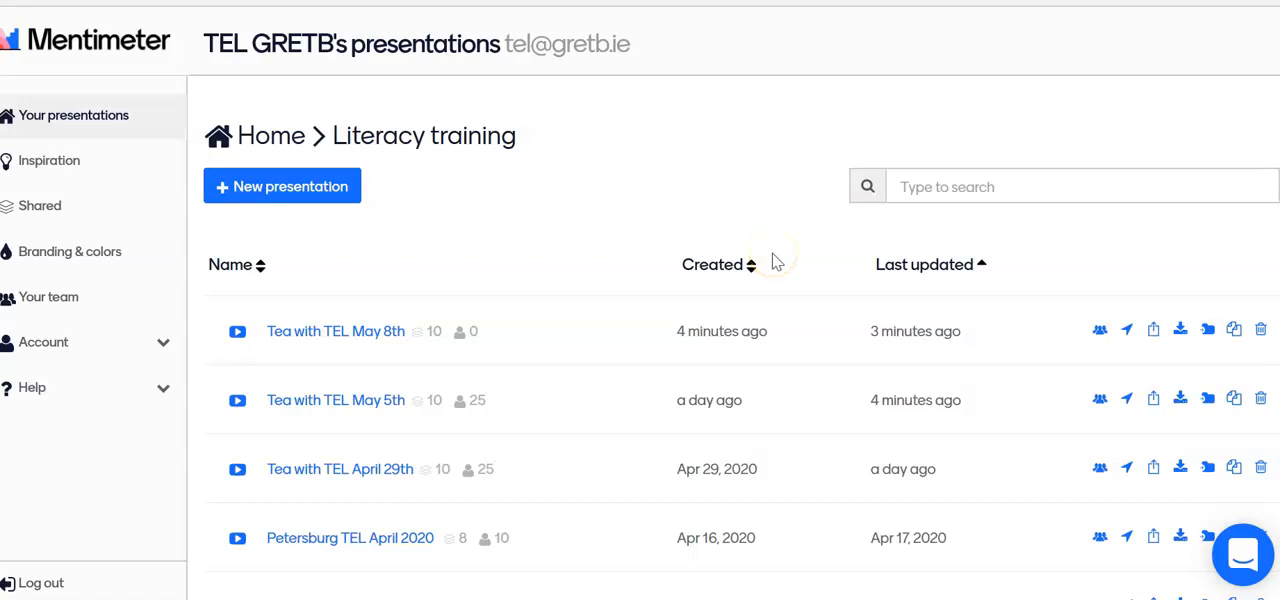
{"action": "mouse_move", "coordinate": [776, 260]}
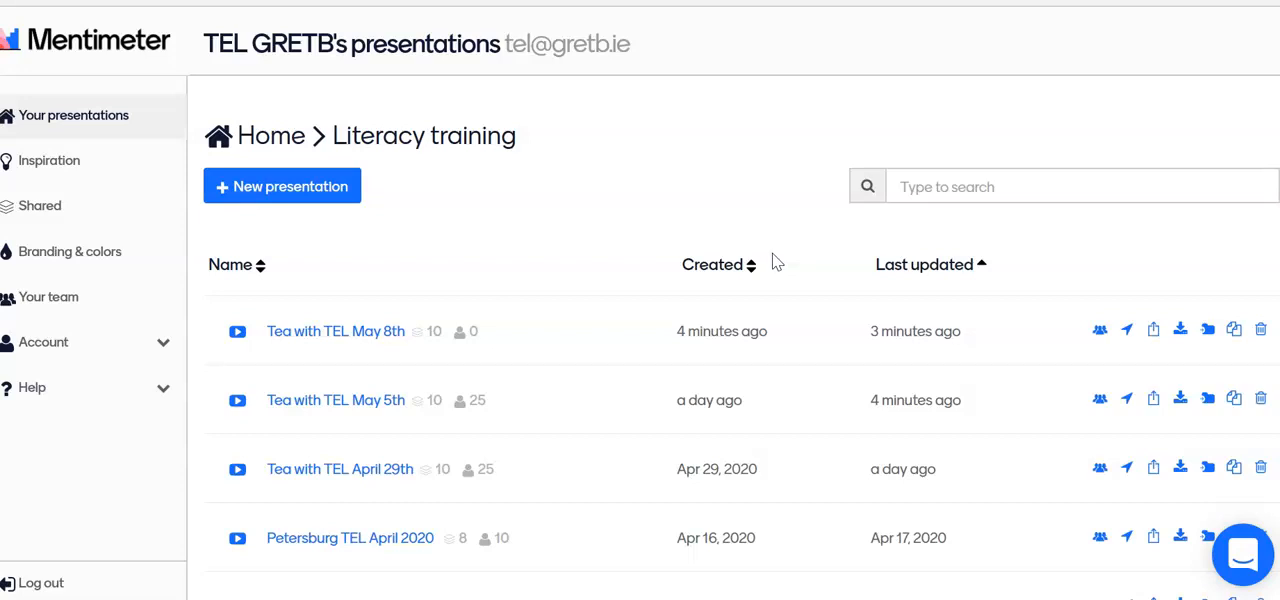
{"action": "mouse_move", "coordinate": [630, 212]}
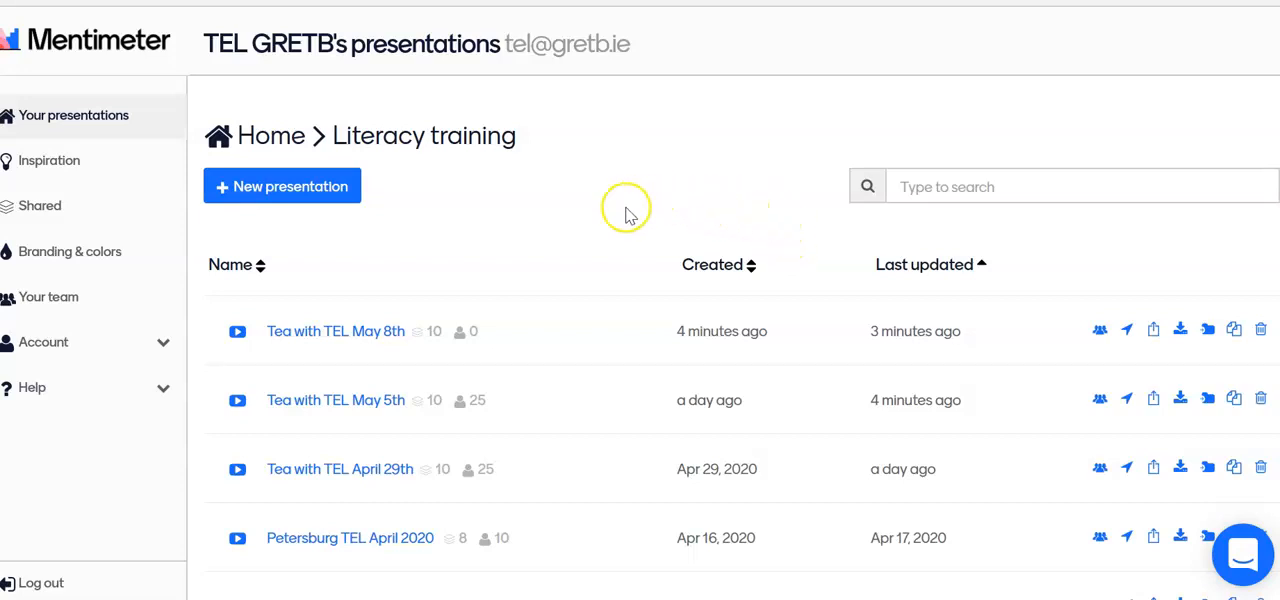
{"action": "mouse_move", "coordinate": [336, 332]}
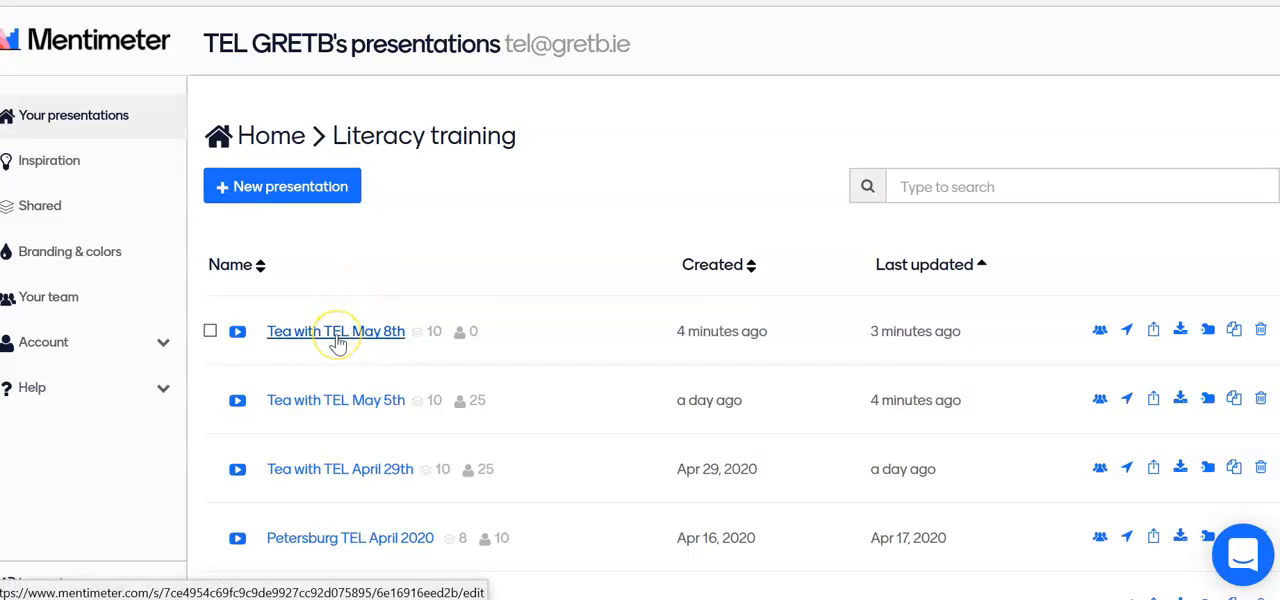
Open the 'Tea with TEL May 8th' presentation in the Mentimeter editor.
{"action": "left_click", "coordinate": [336, 332]}
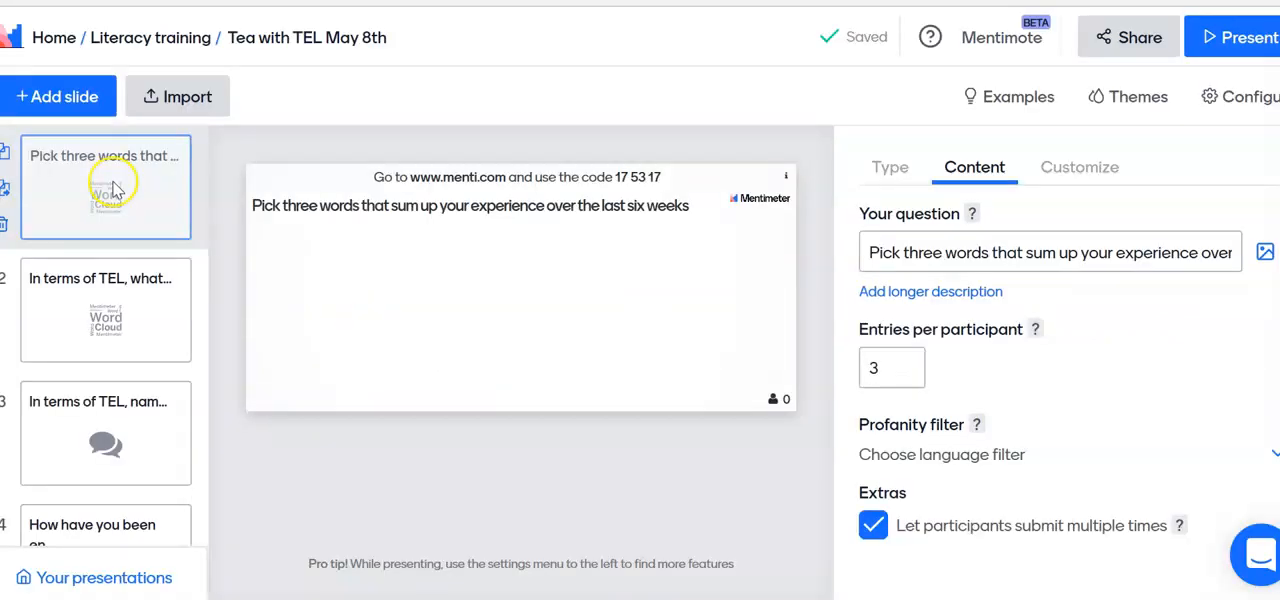
{"action": "mouse_move", "coordinate": [140, 328]}
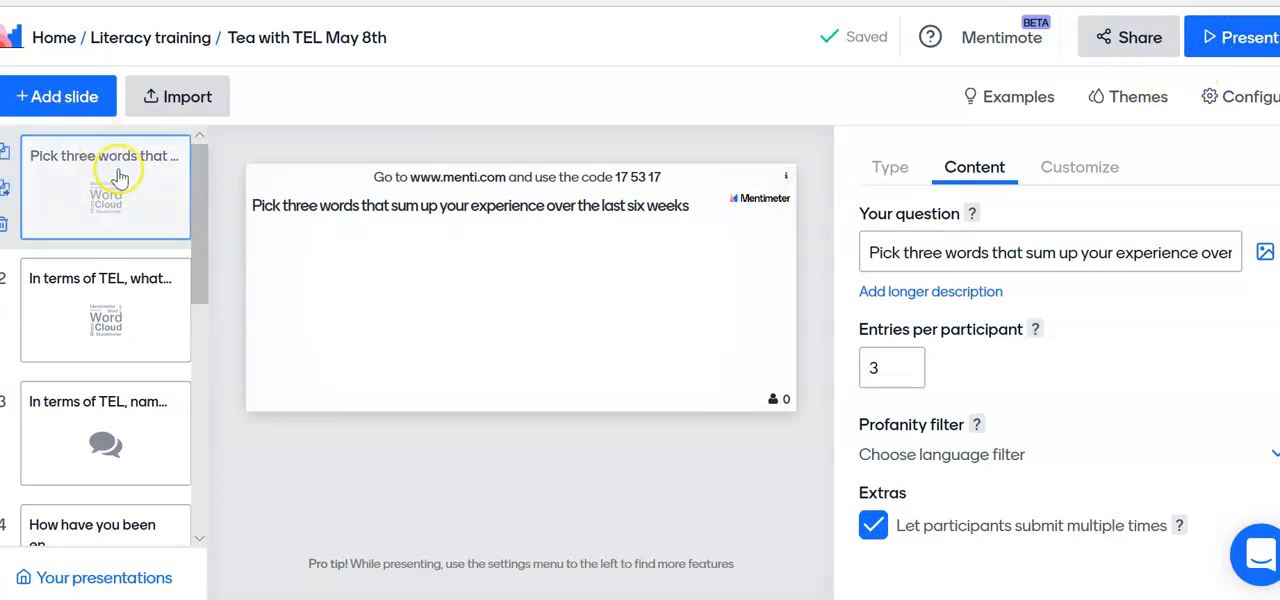
Present the first word-cloud question full screen with its join code showing.
{"action": "left_click", "coordinate": [1244, 36]}
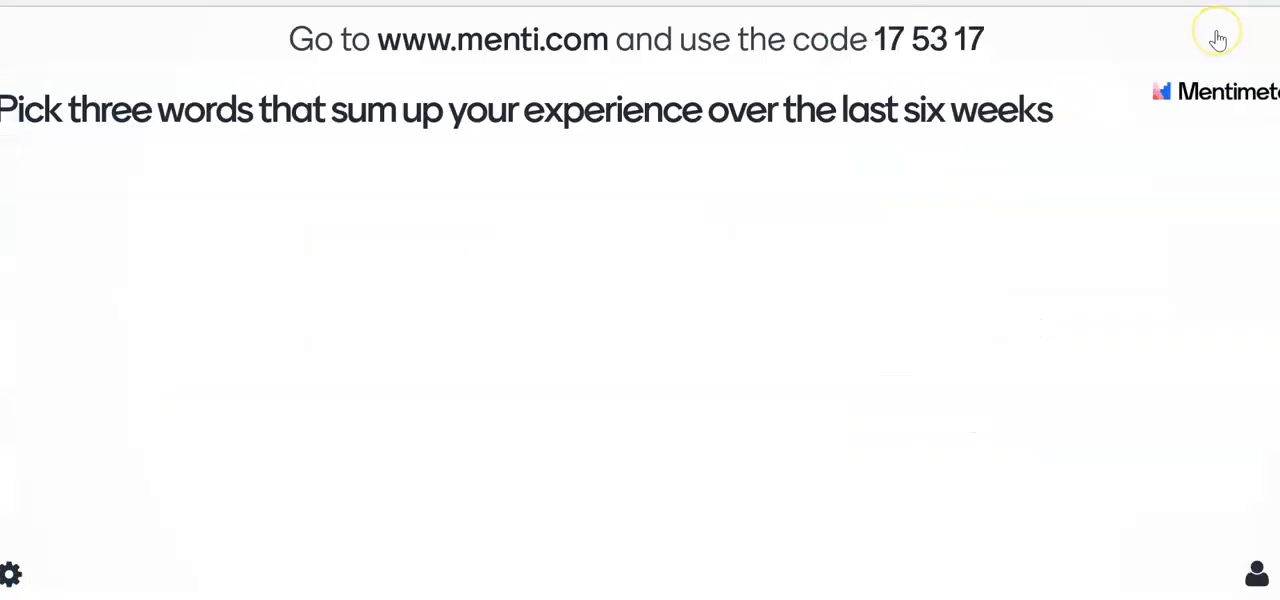
{"action": "mouse_move", "coordinate": [1220, 38]}
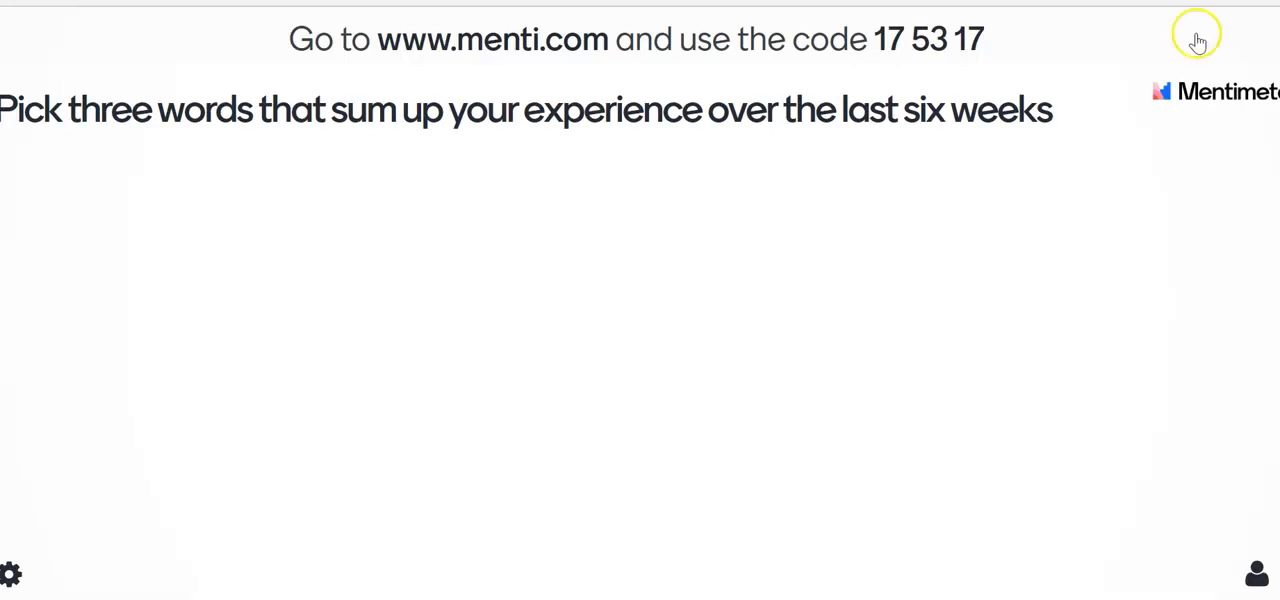
{"action": "mouse_move", "coordinate": [740, 538]}
{"action": "type", "text": "zoom"}
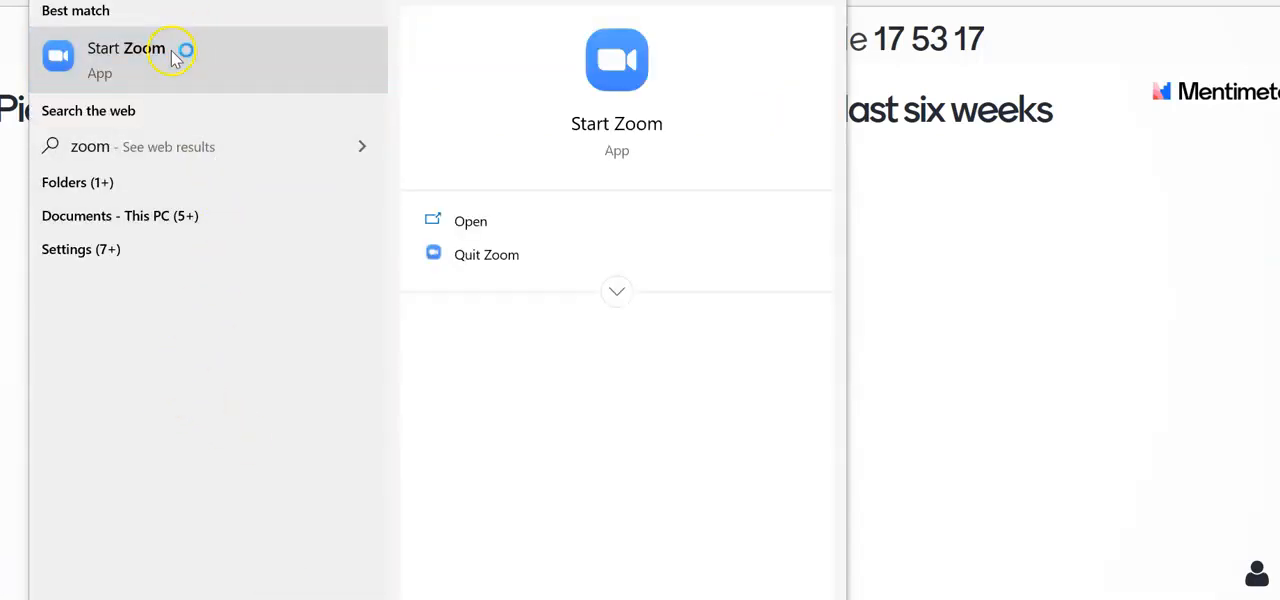
Launch Zoom and start a new meeting with the webcam on in a full window.
{"action": "left_click", "coordinate": [132, 52]}
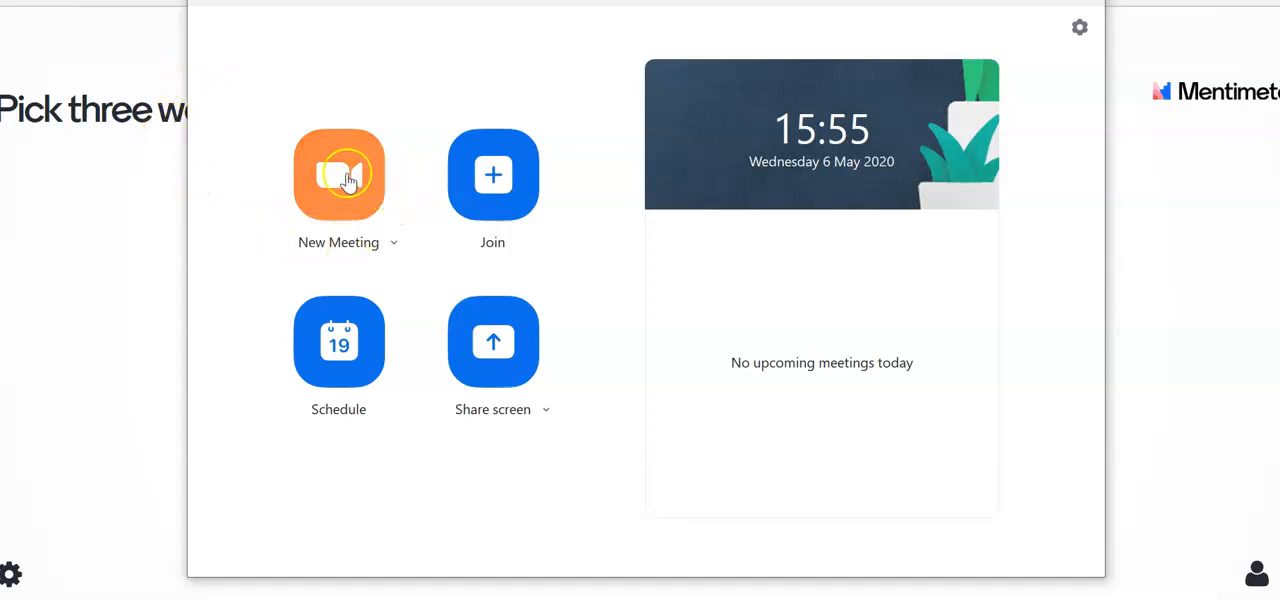
{"action": "left_click", "coordinate": [340, 176]}
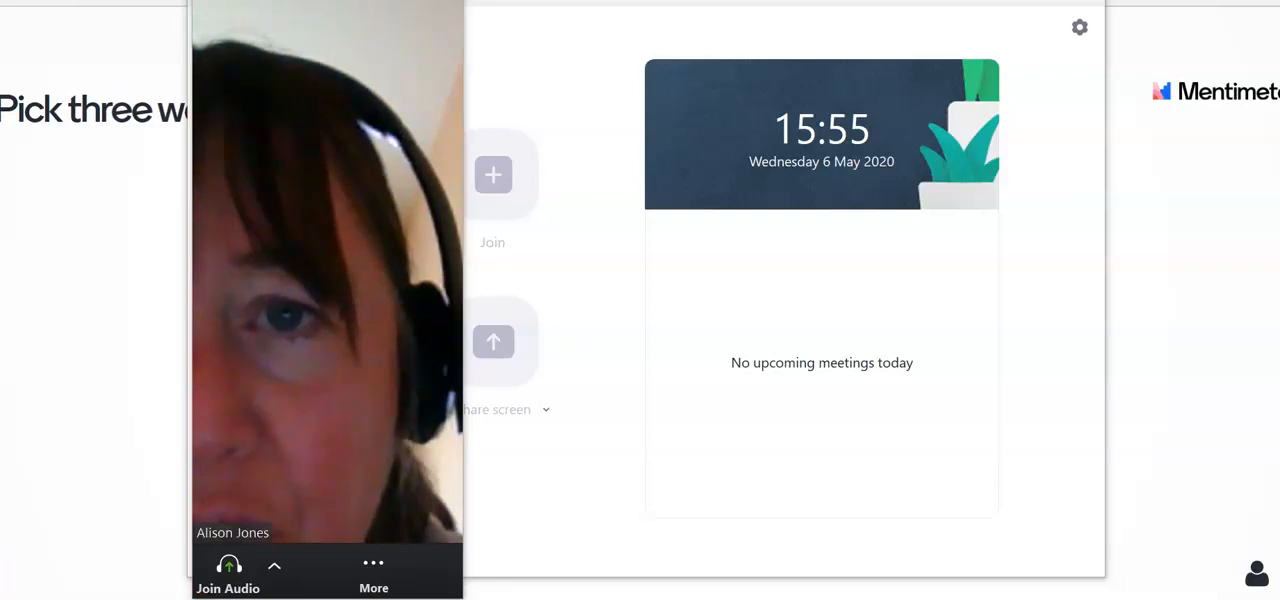
{"action": "left_click", "coordinate": [228, 572]}
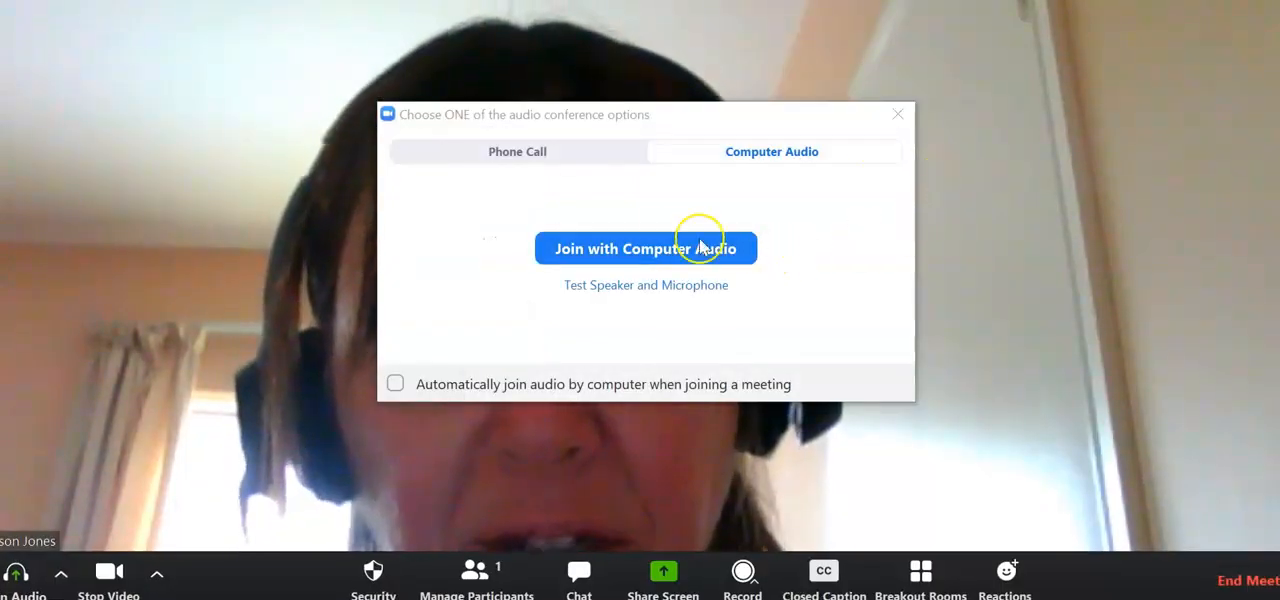
Join the meeting's audio using computer audio.
{"action": "left_click", "coordinate": [646, 248]}
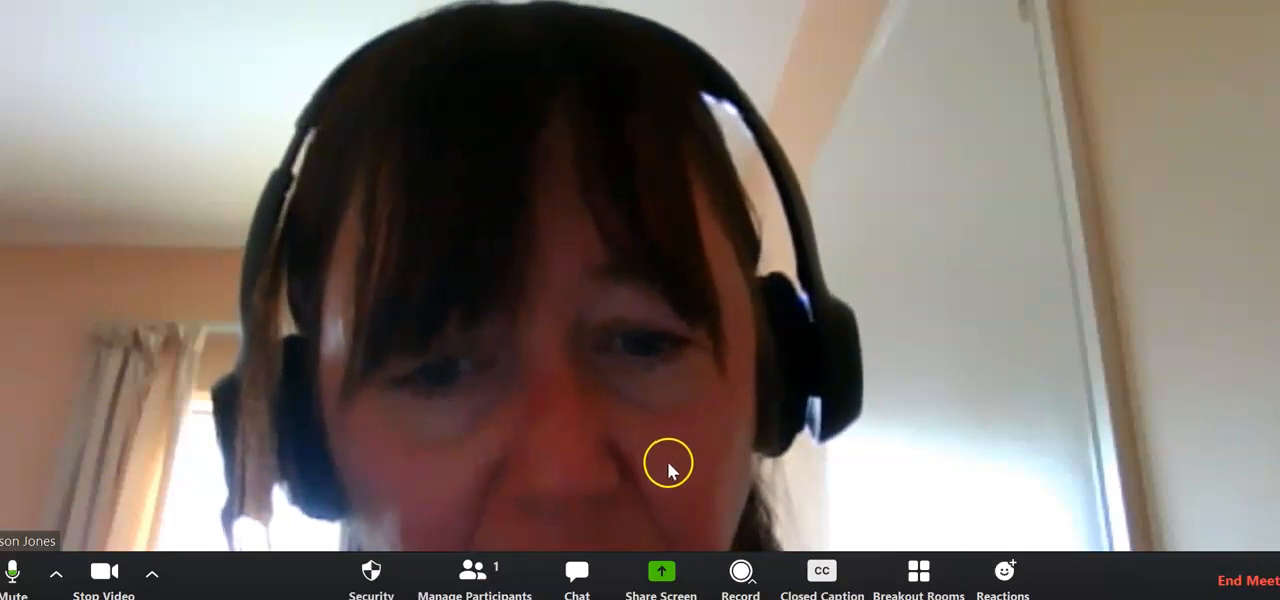
Share the 'Tea with TEL May 8th - Mentimeter' Edge window into the Zoom meeting.
{"action": "left_click", "coordinate": [660, 572]}
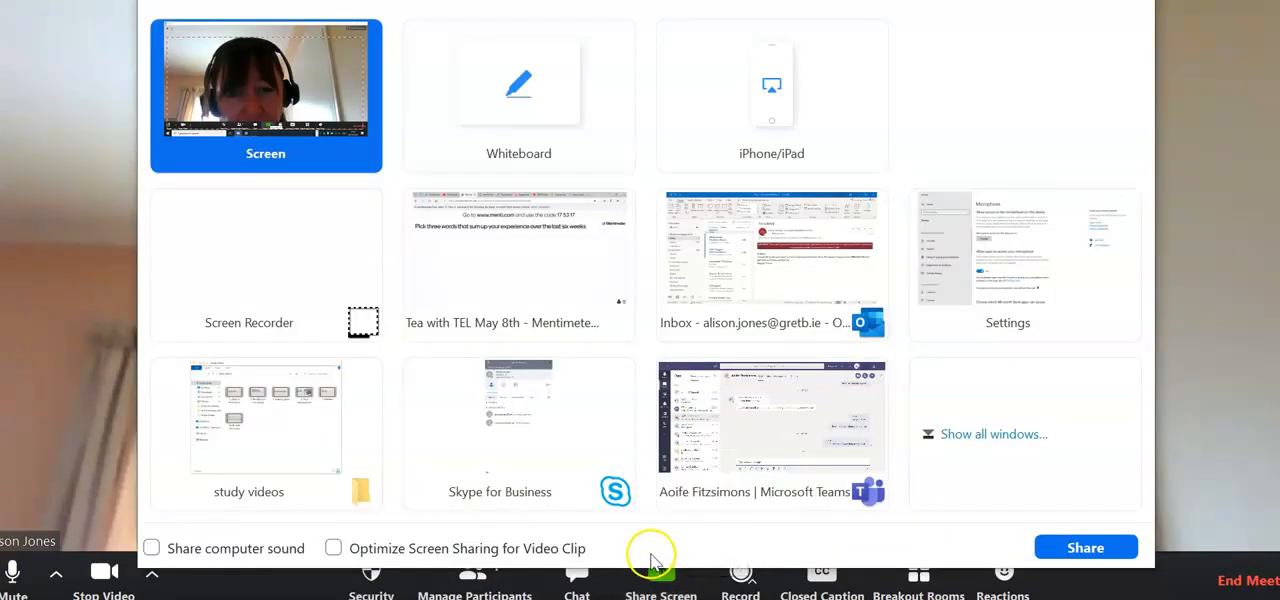
{"action": "mouse_move", "coordinate": [760, 284]}
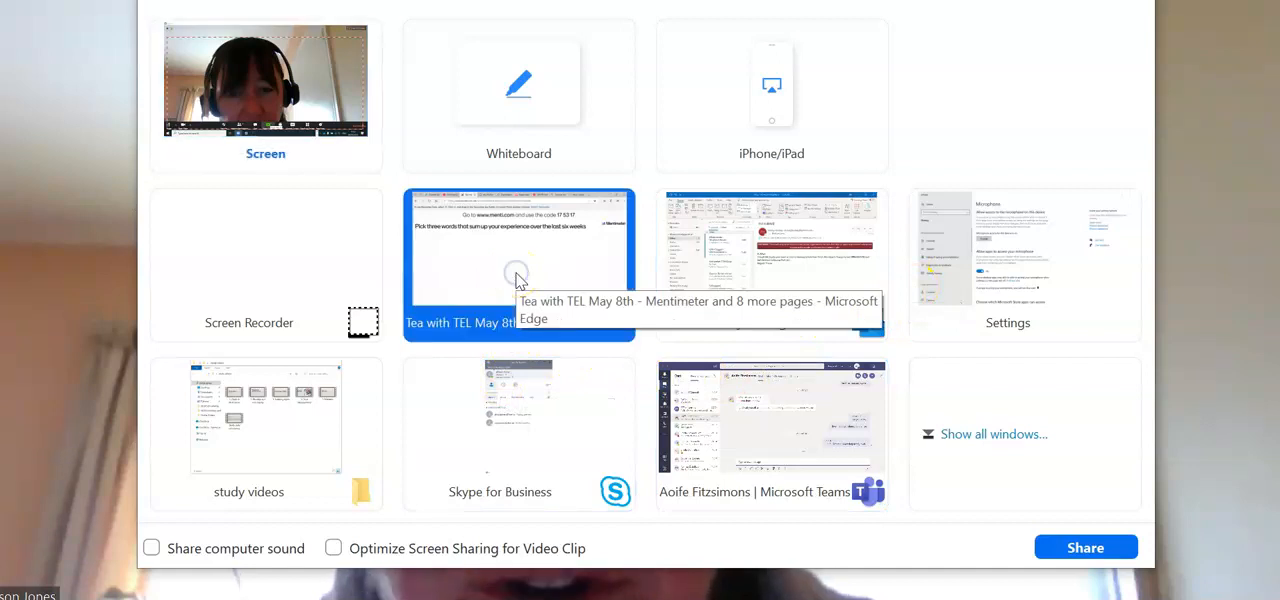
{"action": "mouse_move", "coordinate": [630, 308]}
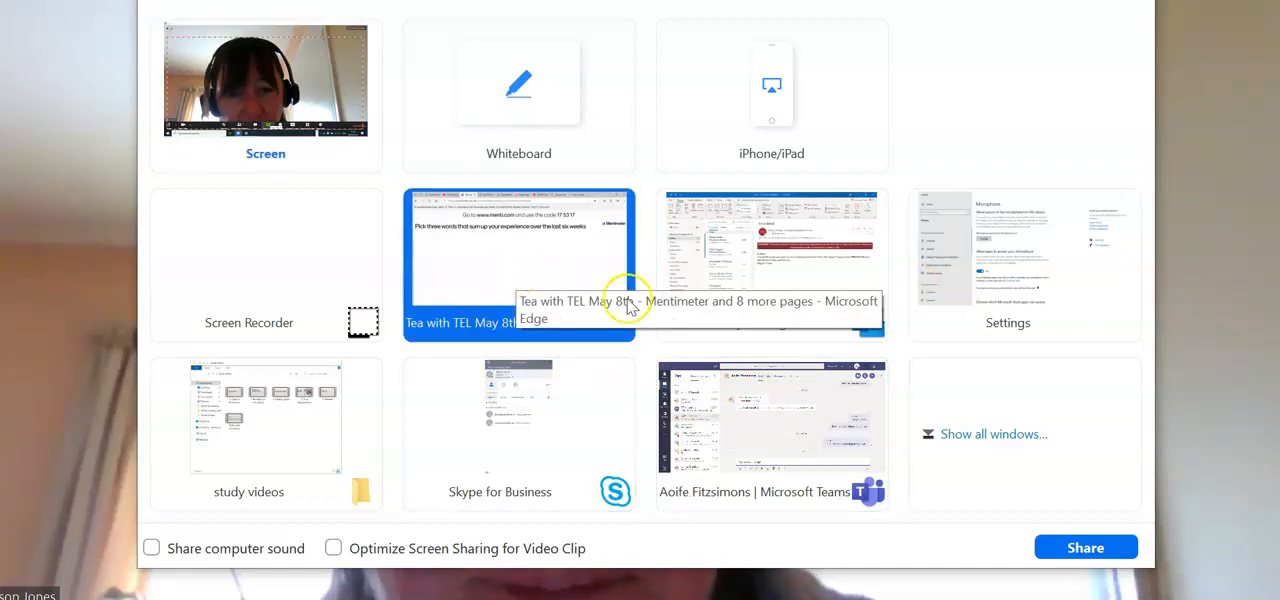
{"action": "left_click", "coordinate": [1084, 546]}
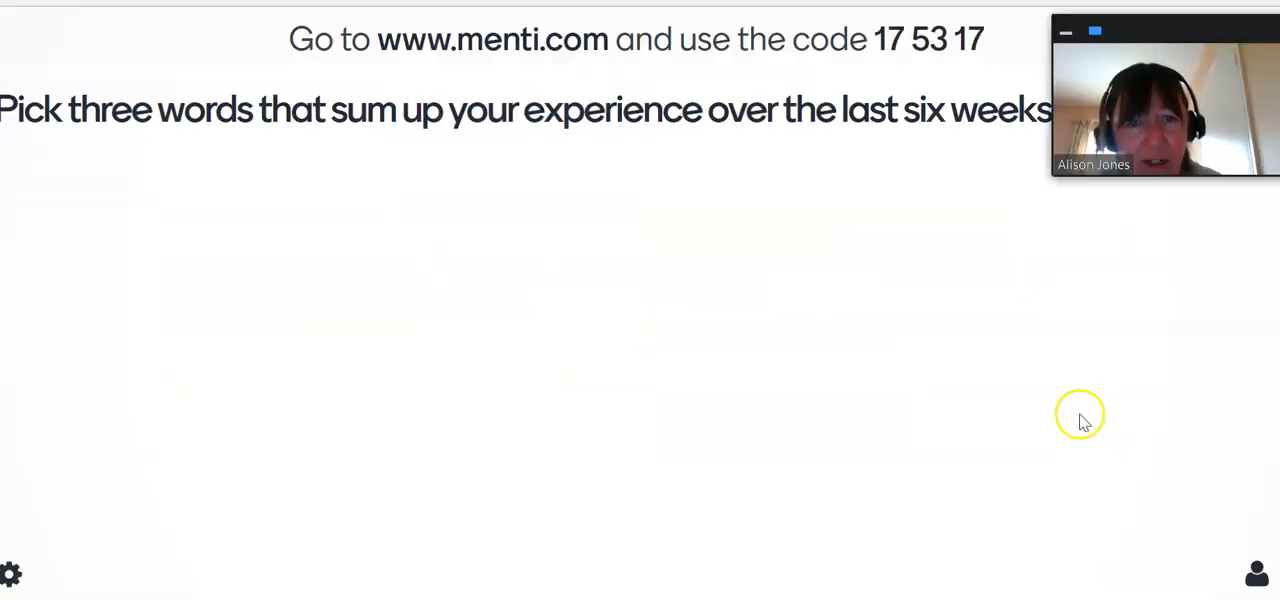
{"action": "mouse_move", "coordinate": [1172, 156]}
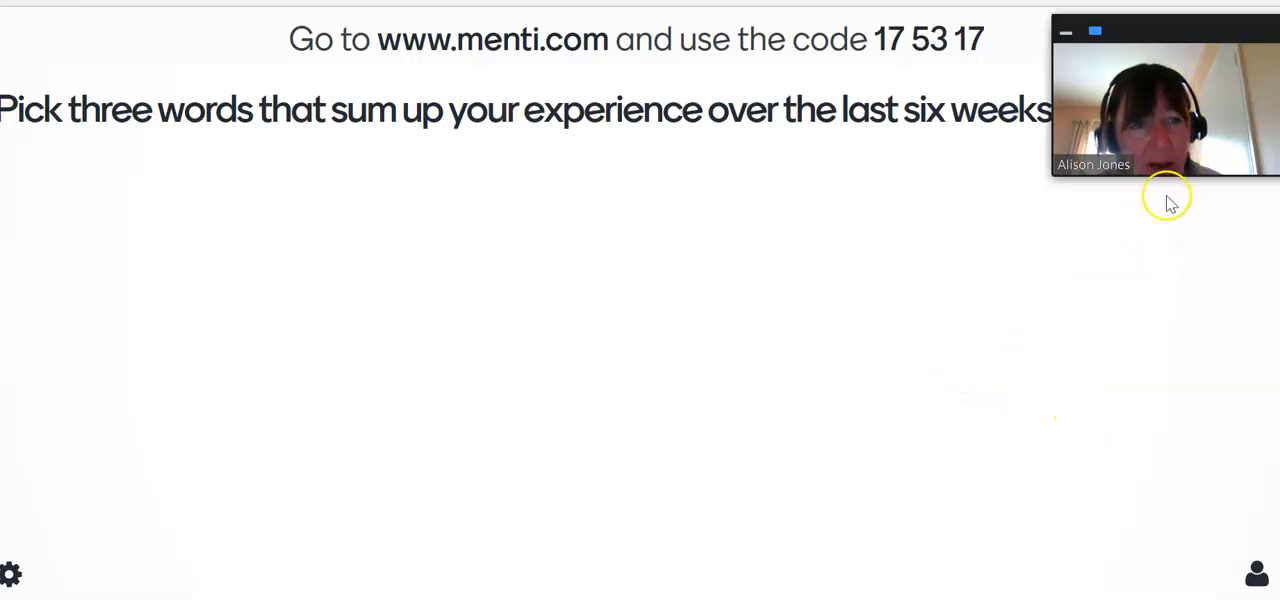
{"action": "mouse_move", "coordinate": [1110, 192]}
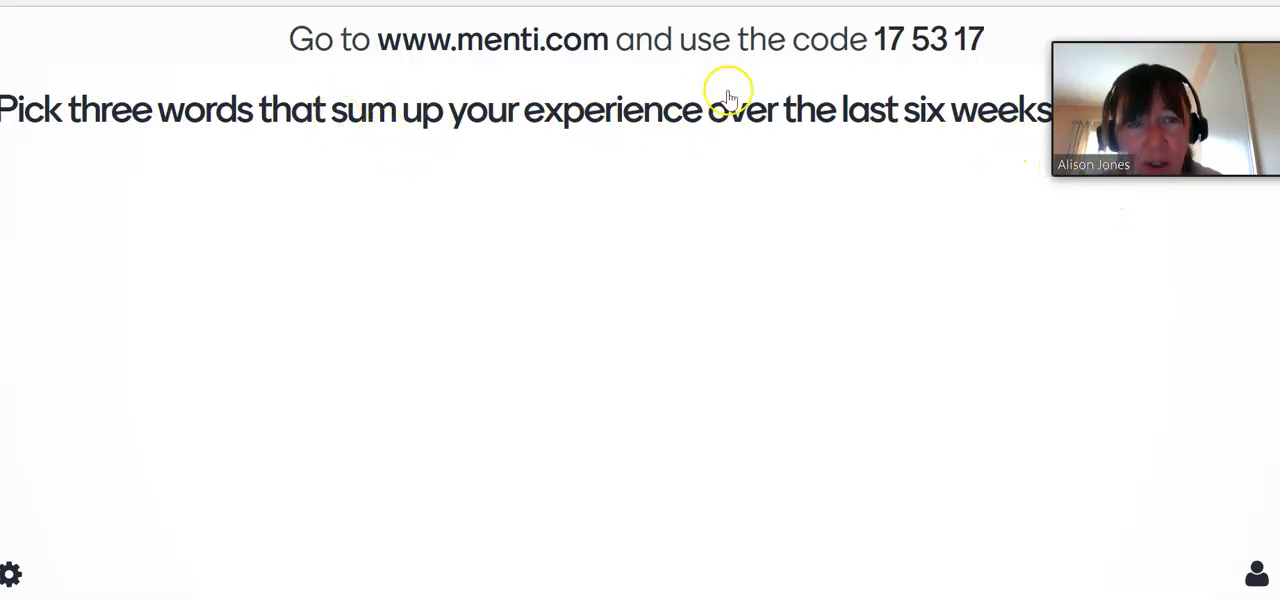
{"action": "mouse_move", "coordinate": [436, 62]}
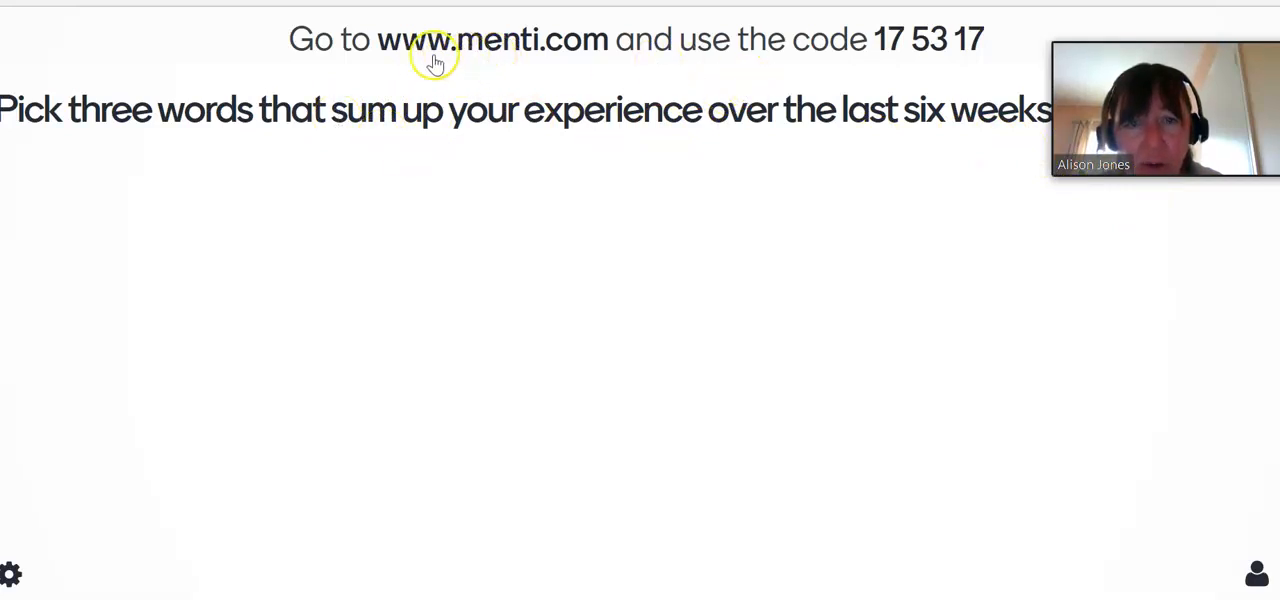
{"action": "mouse_move", "coordinate": [892, 70]}
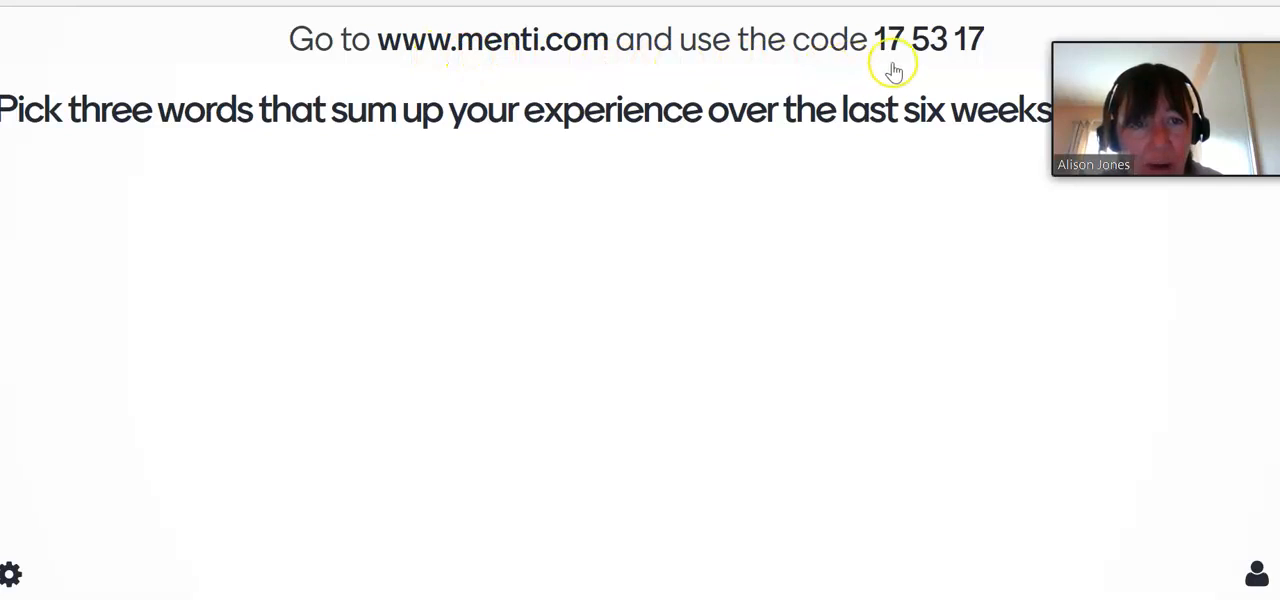
{"action": "mouse_move", "coordinate": [964, 64]}
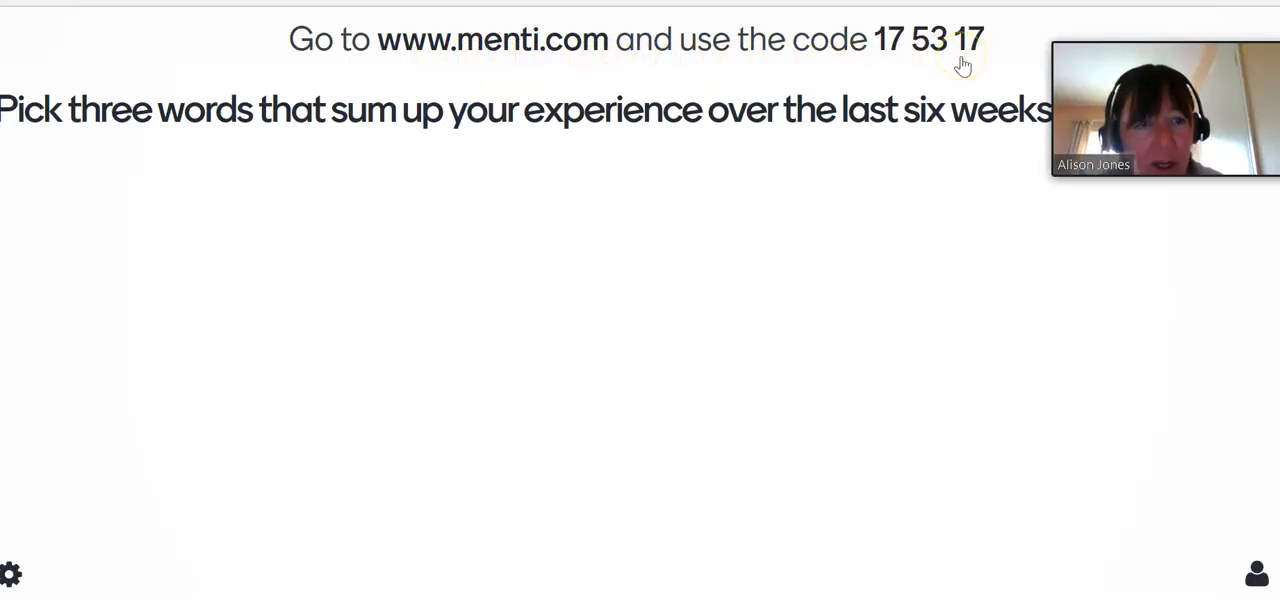